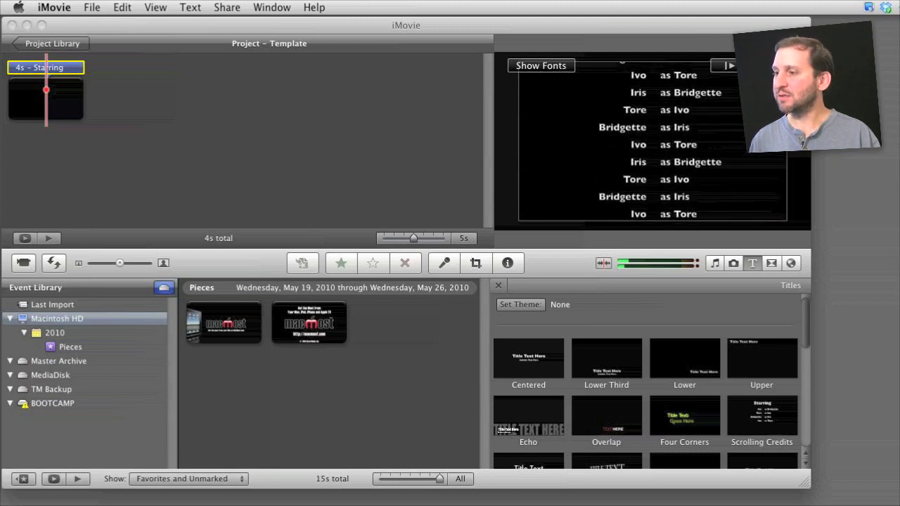
# - Preview the Starring scrolling credits, then set the title's duration to 20 seconds in the Inspector
pyautogui.click(121, 7)
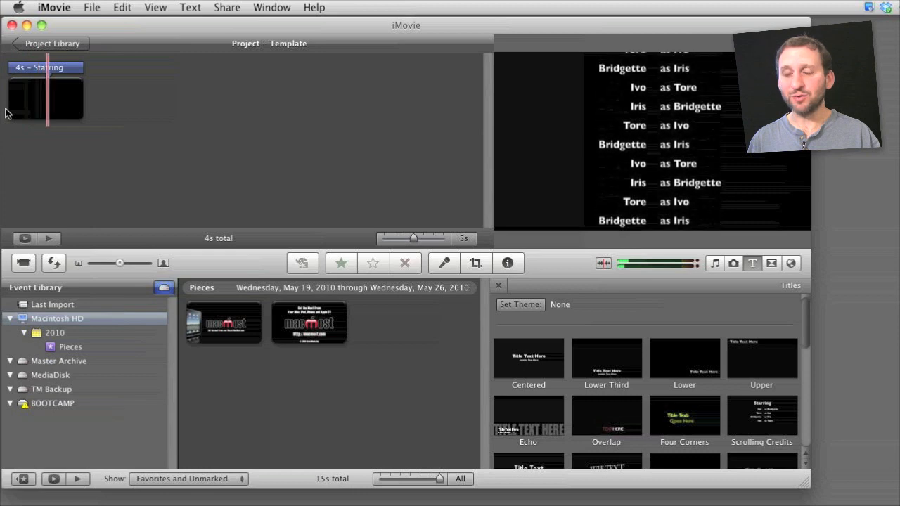
pyautogui.click(45, 98)
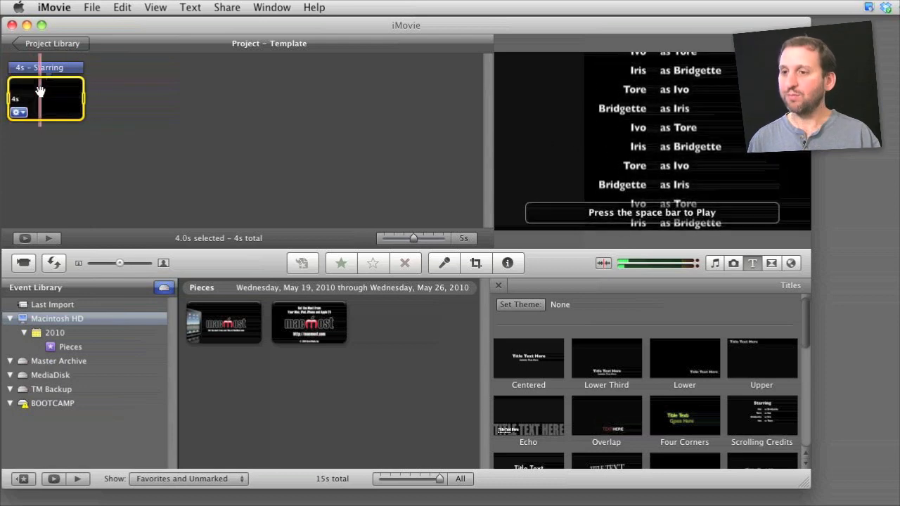
pyautogui.click(508, 263)
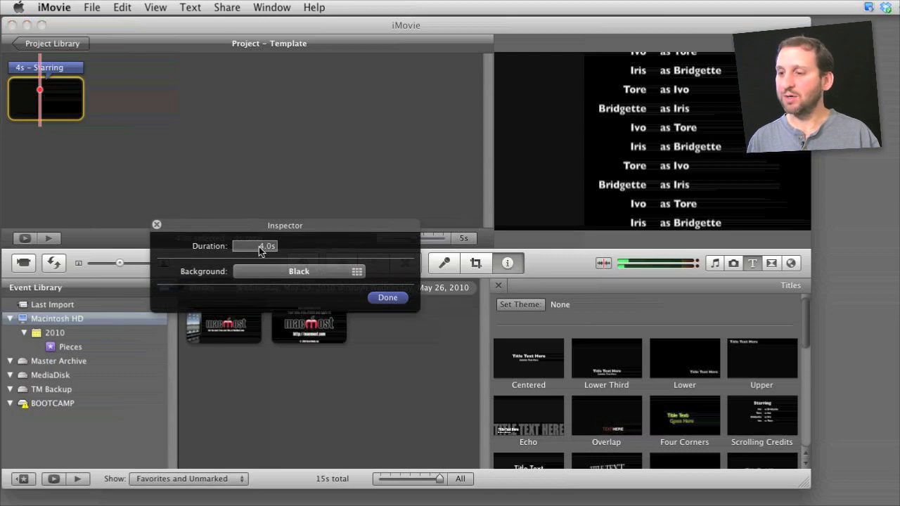
pyautogui.write('20')
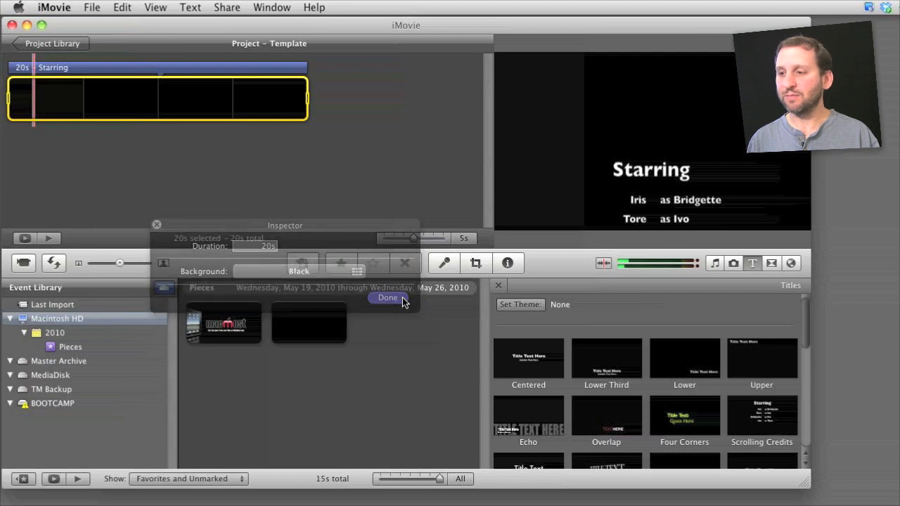
pyautogui.click(389, 298)
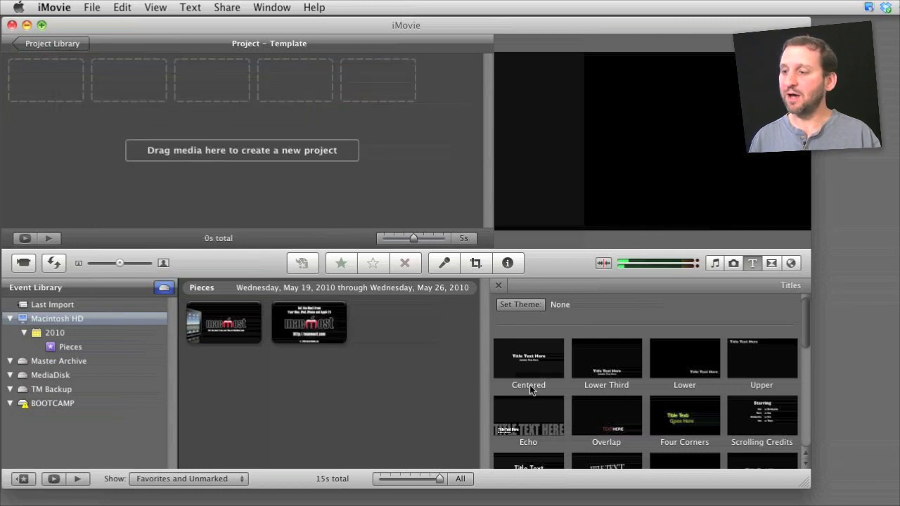
pyautogui.moveTo(529, 358)
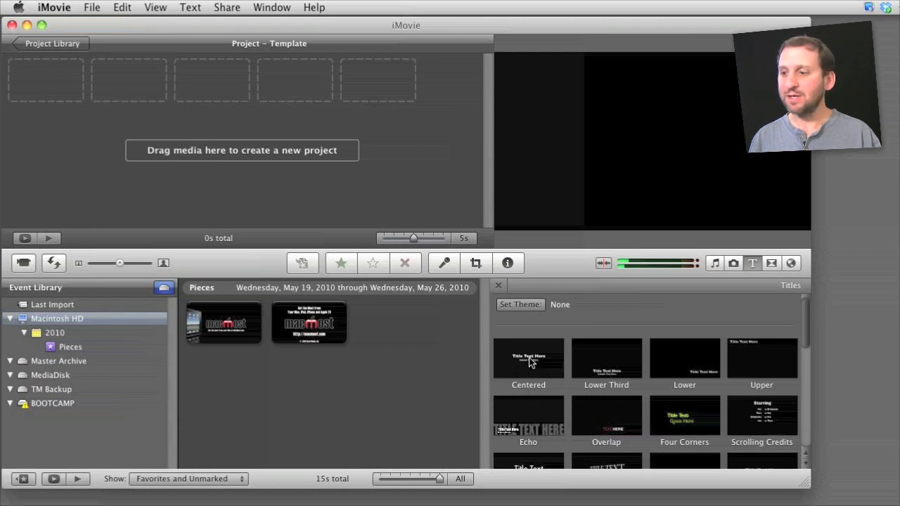
# - Add a Centered title at the project start with a black background for the name cards
pyautogui.moveTo(529, 359); pyautogui.dragTo(76, 98)
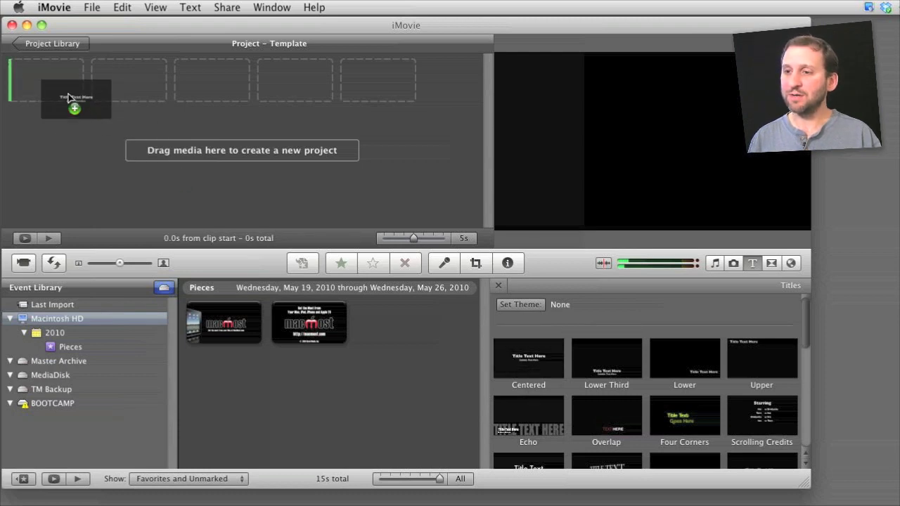
pyautogui.click(76, 98)
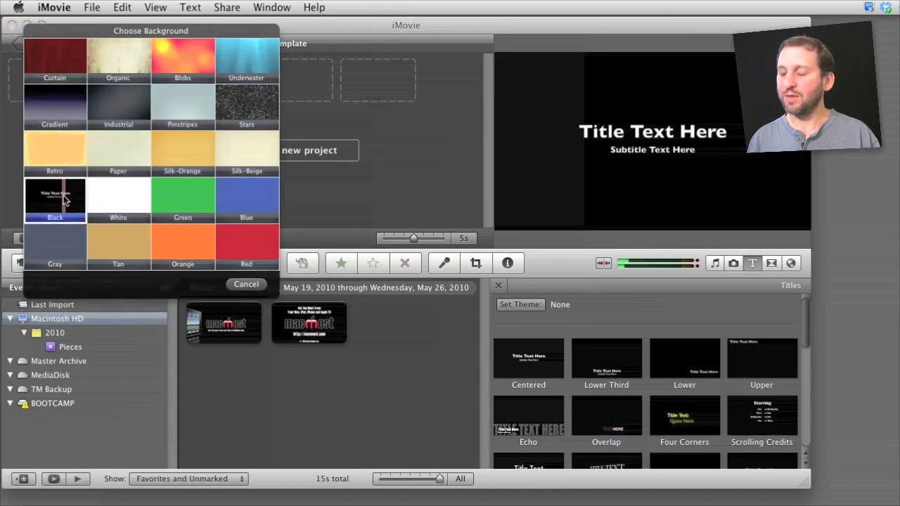
pyautogui.click(54, 200)
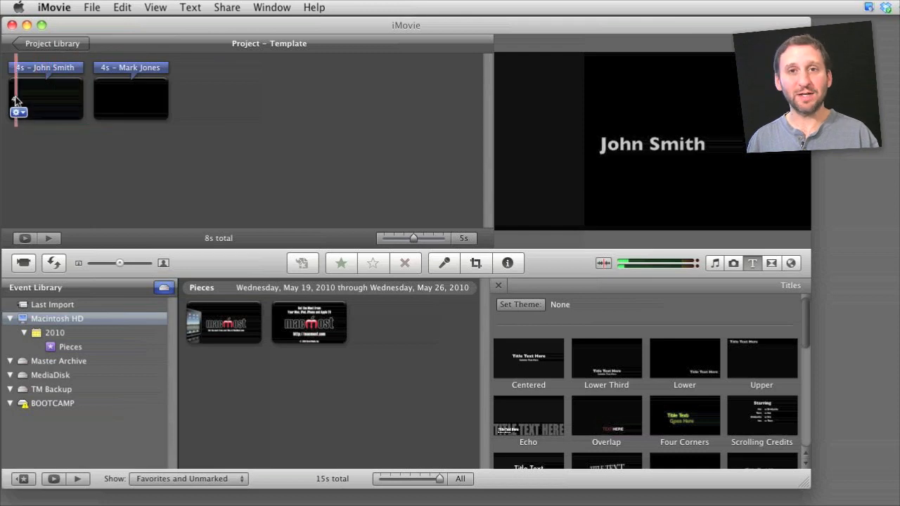
# - Set the John Smith and Mark Jones title cards to 2 seconds each and play them back
pyautogui.click(45, 97)
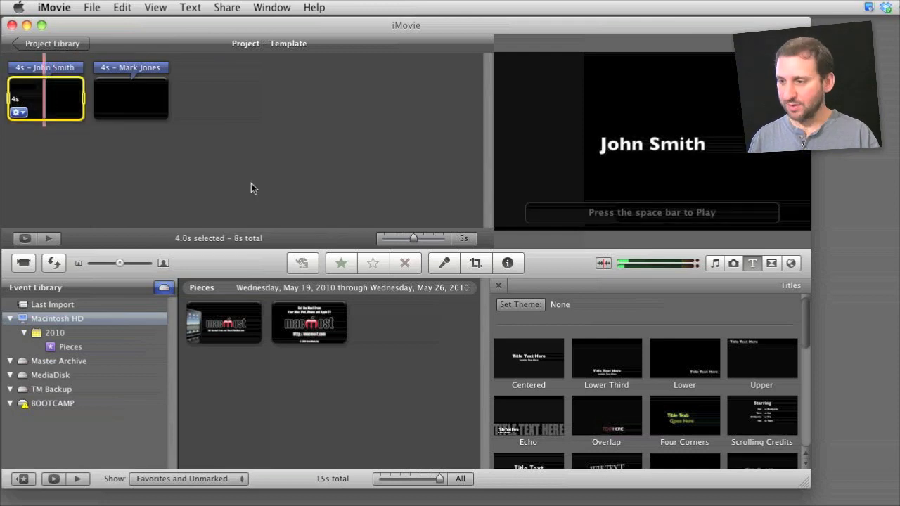
pyautogui.click(508, 263)
pyautogui.write('2')
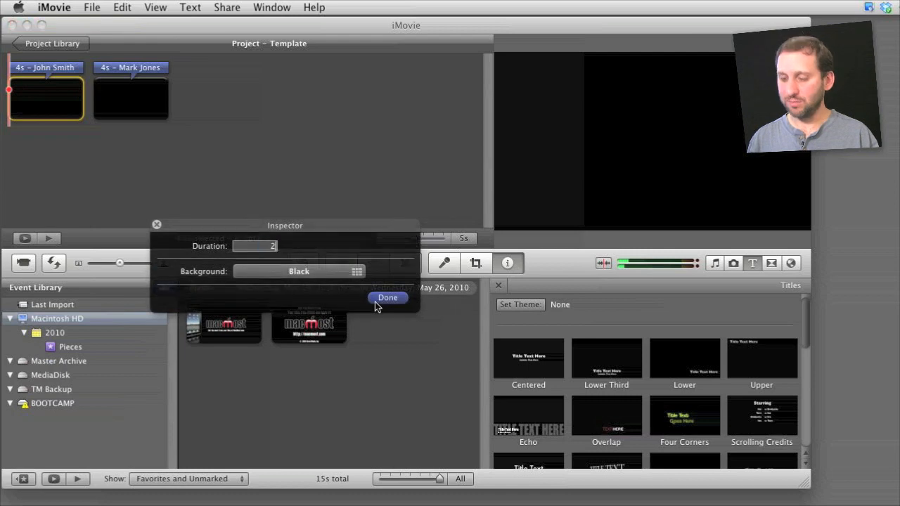
pyautogui.click(388, 299)
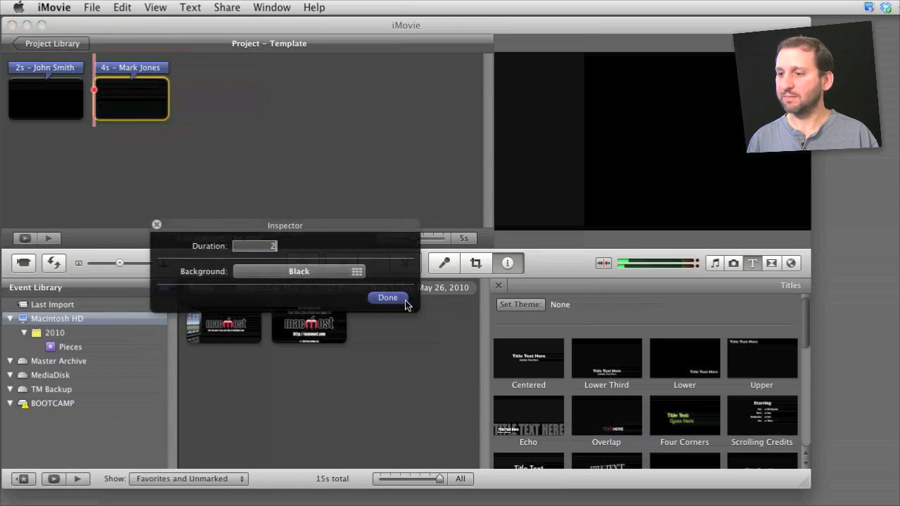
pyautogui.click(388, 298)
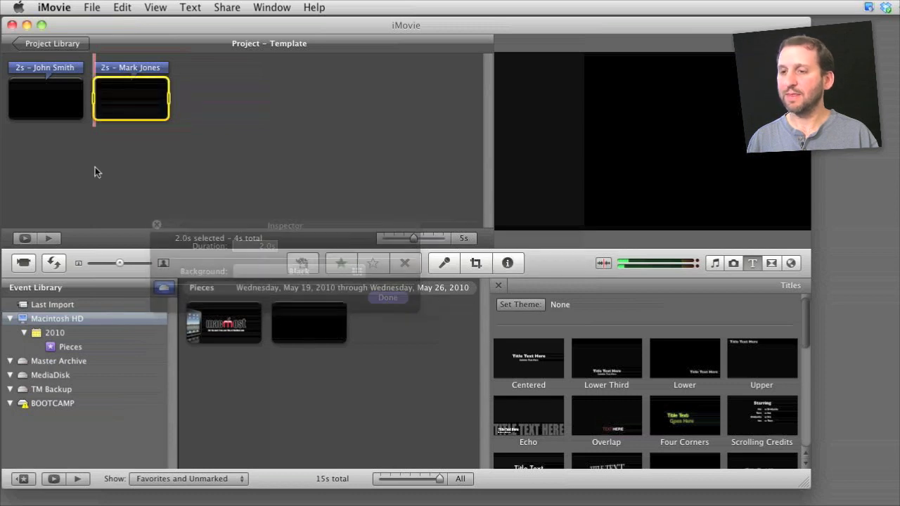
pyautogui.click(388, 298)
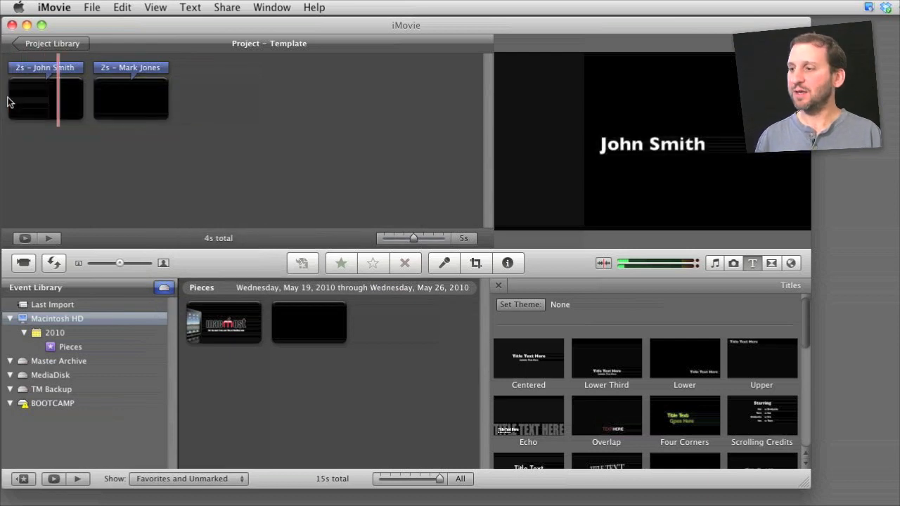
pyautogui.click(498, 284)
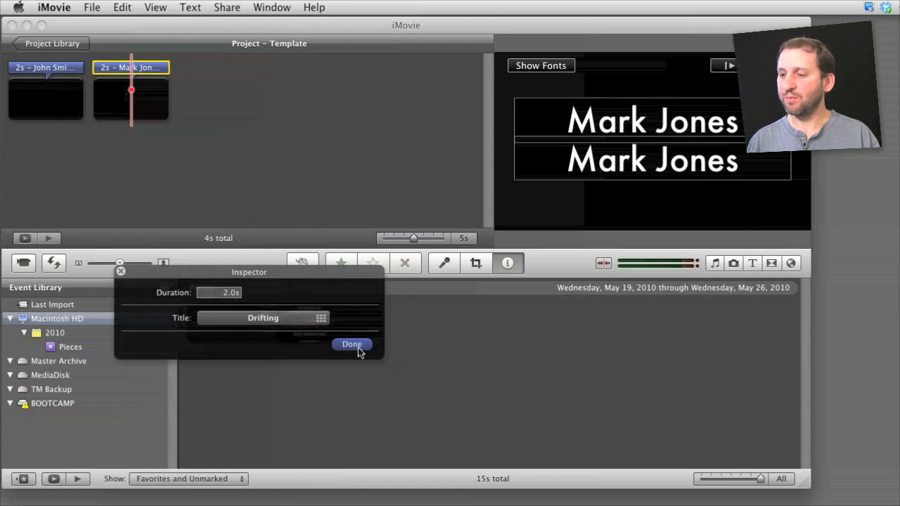
pyautogui.click(352, 345)
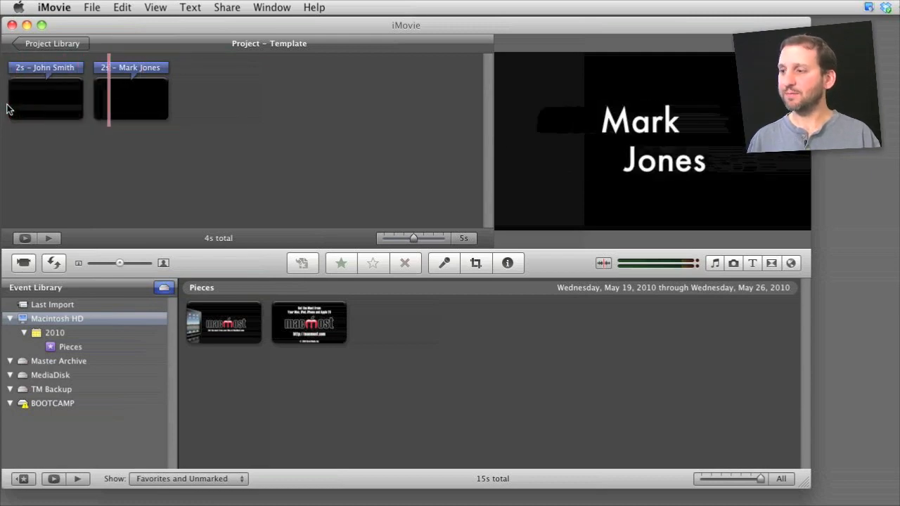
pyautogui.click(753, 263)
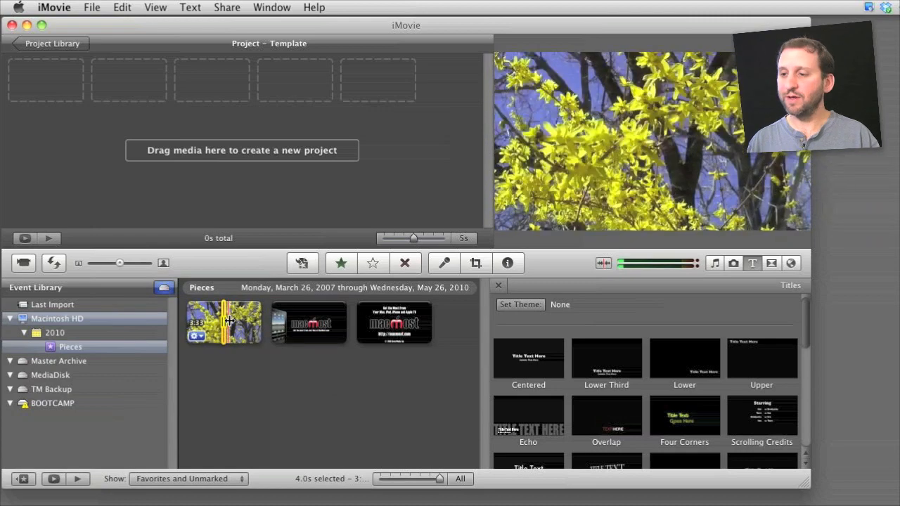
# - Bring the flowering tree clips from the Pieces event into the empty project
pyautogui.click(223, 322)
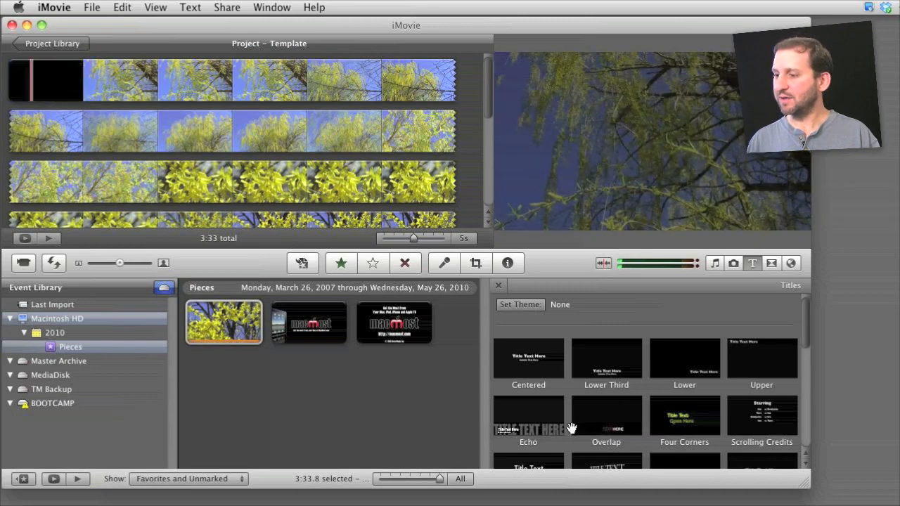
pyautogui.scroll(-3)
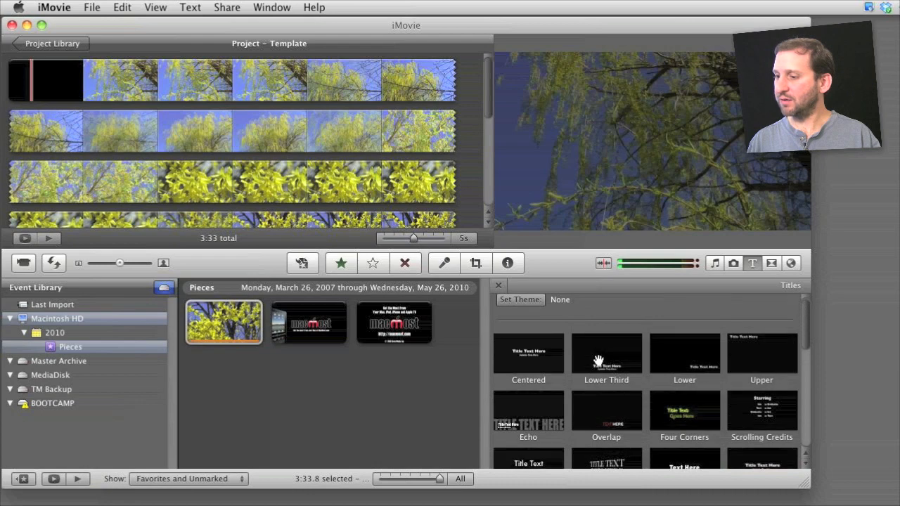
pyautogui.moveTo(647, 364)
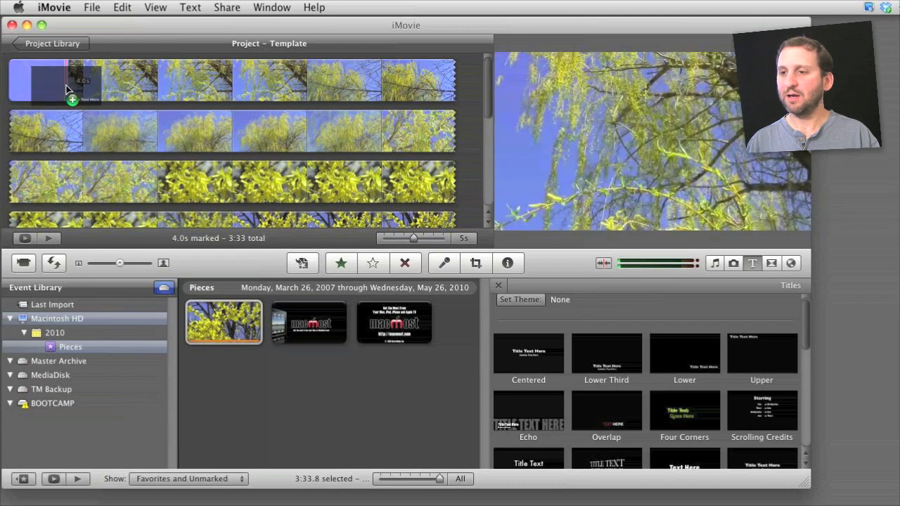
# - Add a Lower Third title reading 'Mark Jones' over the first video clip
pyautogui.moveTo(529, 352); pyautogui.dragTo(39, 78)
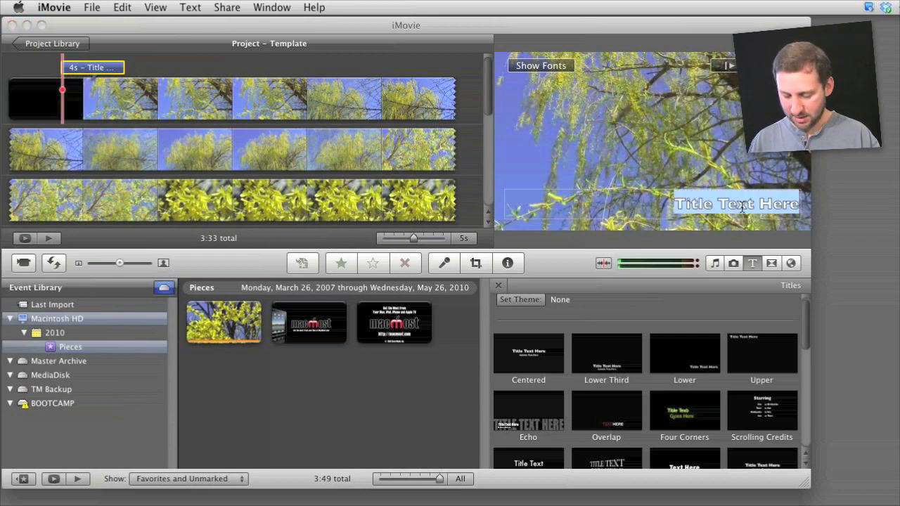
pyautogui.write('Mark')
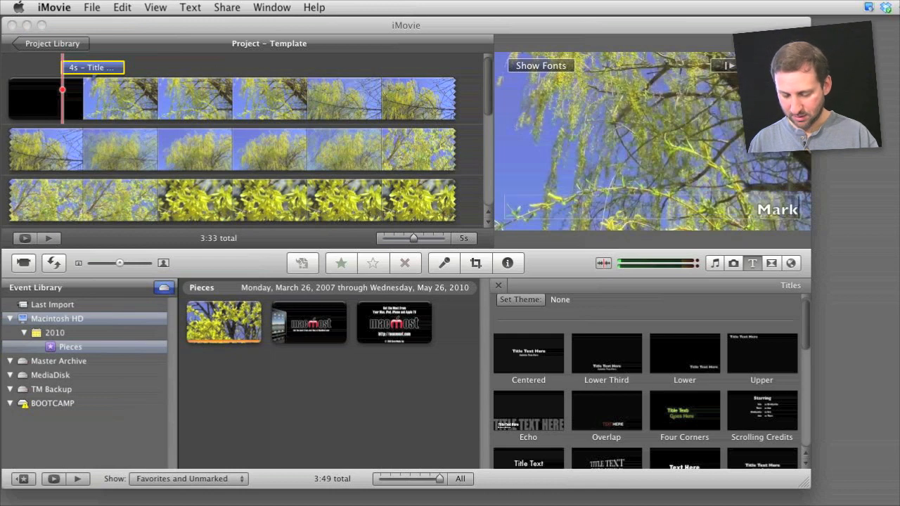
pyautogui.write('Jones')
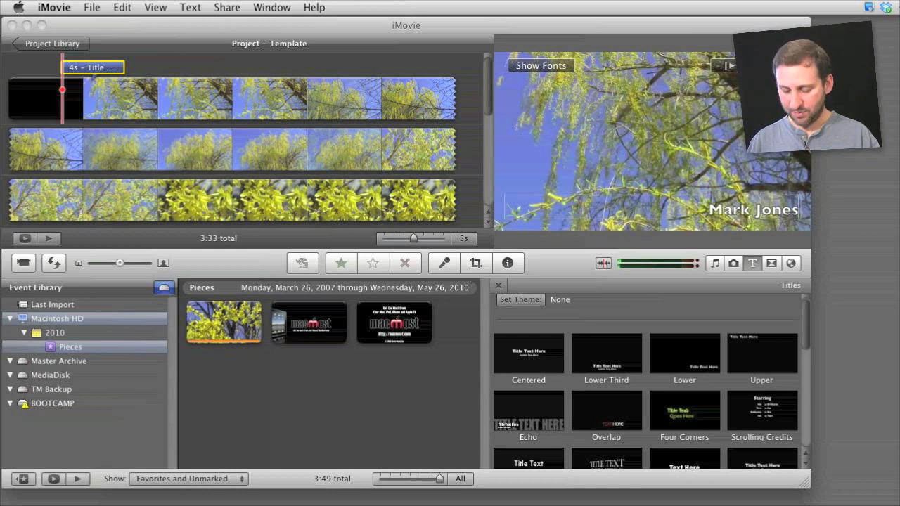
pyautogui.click(540, 66)
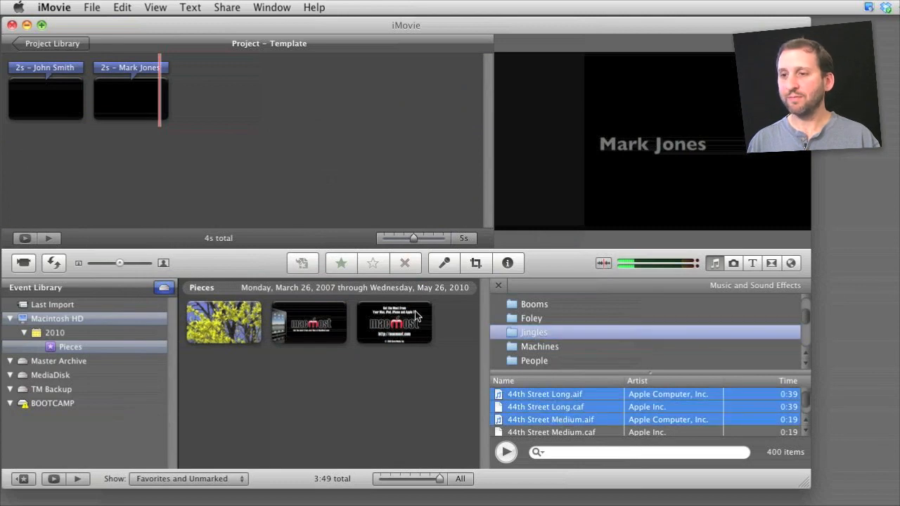
# - Add the 44th Street Medium jingle onto the John Smith card at the project start
pyautogui.click(551, 419)
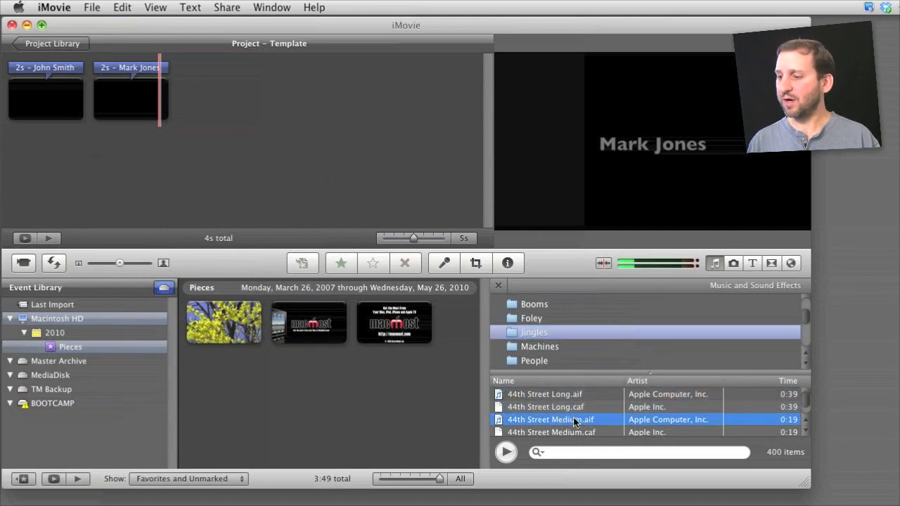
pyautogui.click(31, 99)
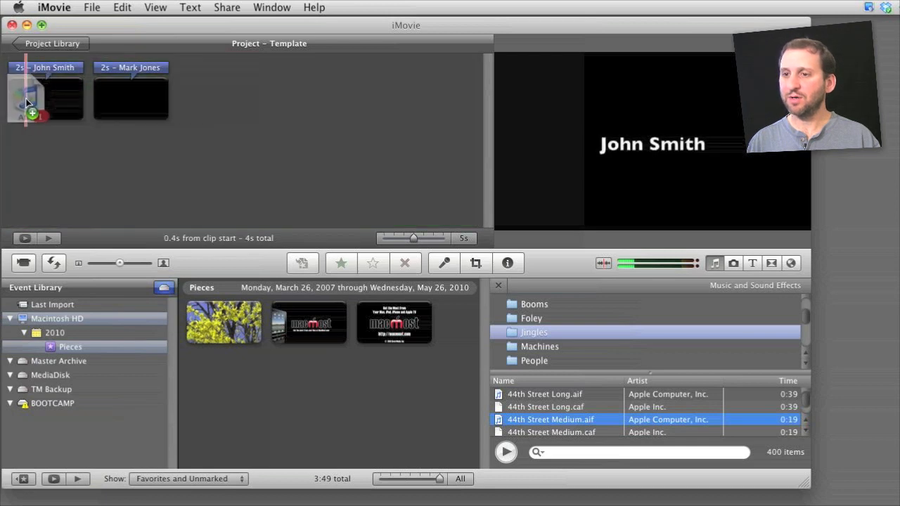